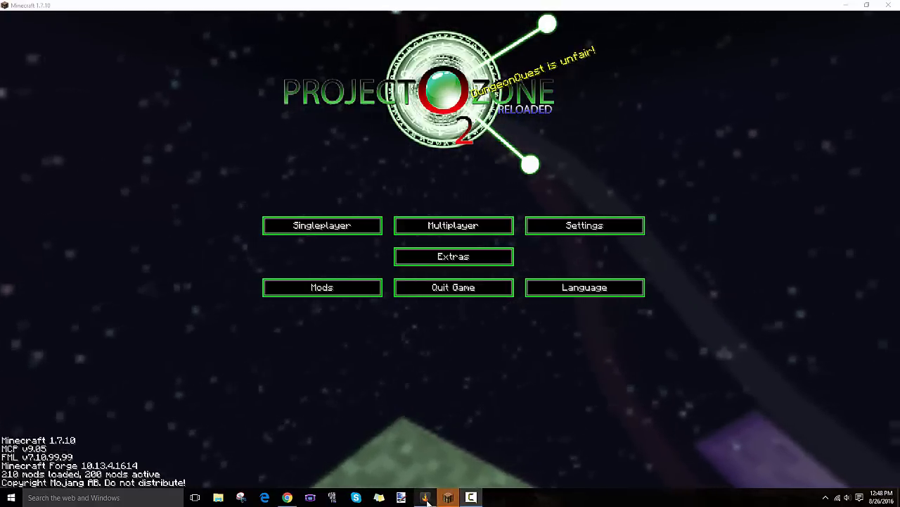
Switch from the Minecraft main menu to the Curse launcher home screen
click(425, 498)
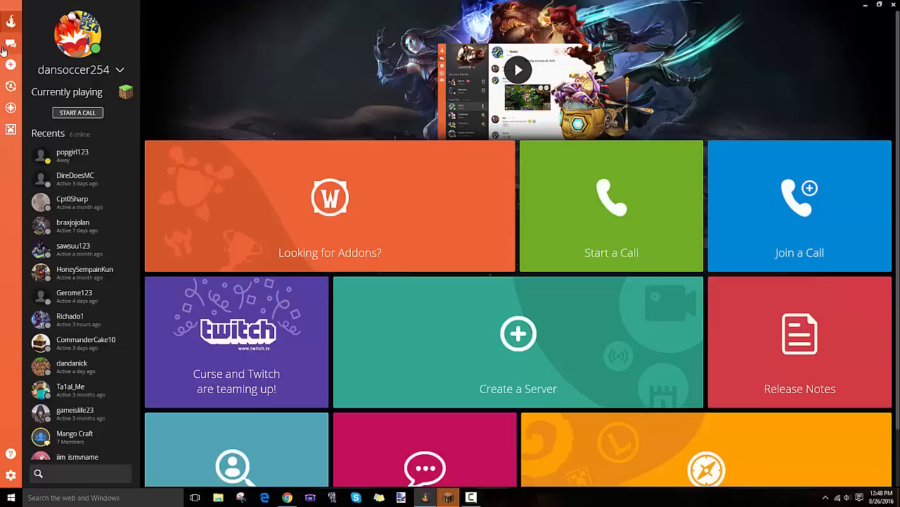
Show the installed Minecraft modpack library, with Project Ozone 2 Reloaded listed first
click(11, 44)
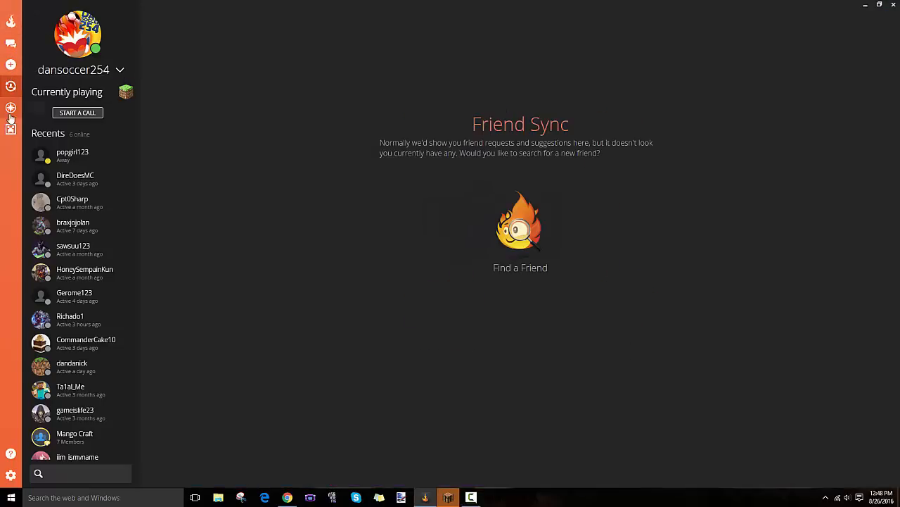
click(11, 130)
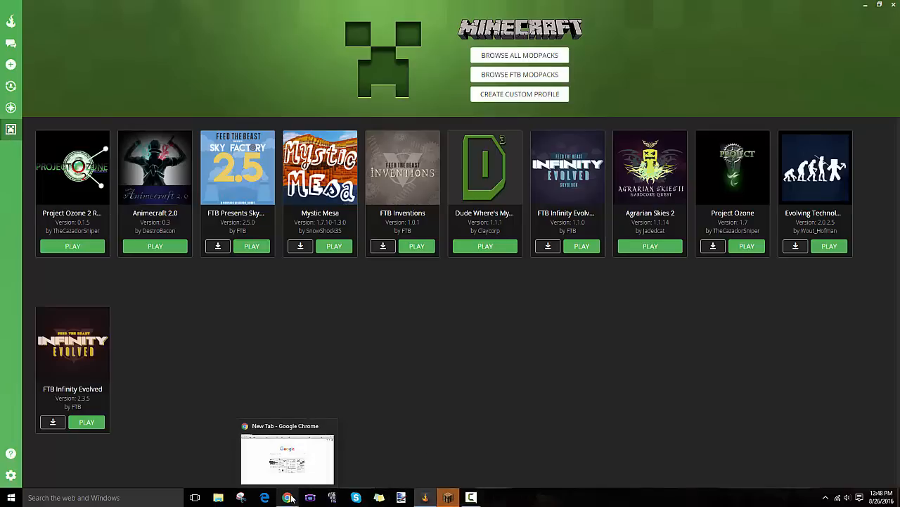
Search Google in Chrome for 'curse voice', bringing up the Curse site as top result
click(287, 457)
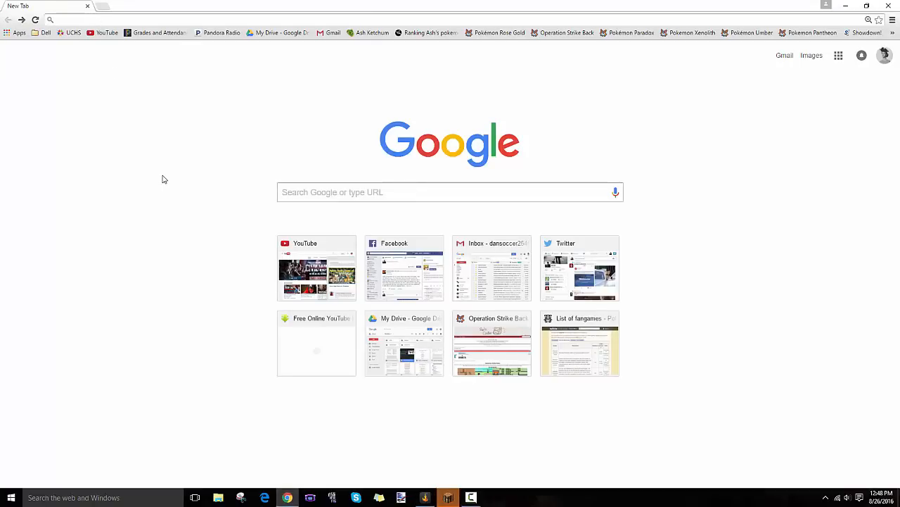
text(curse voice)
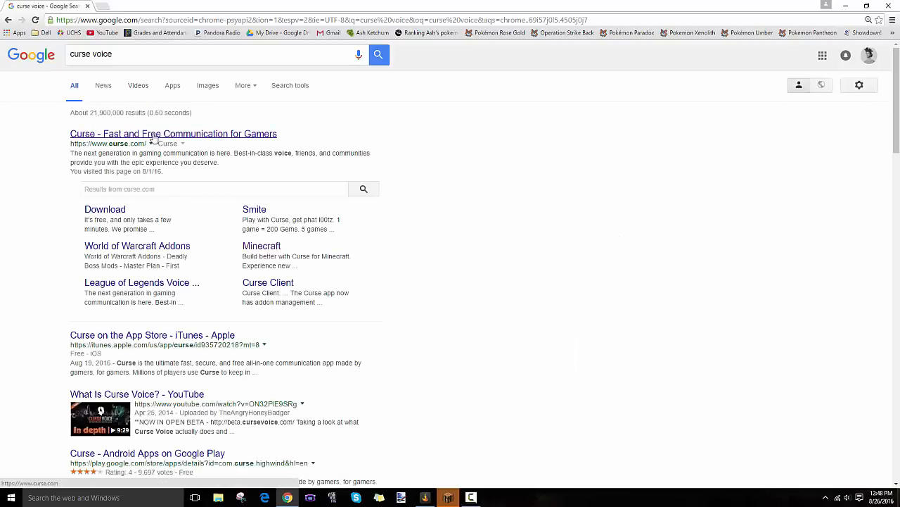
Visit the curse.com homepage, view its Games list, and return to the launcher's modpack library
click(172, 133)
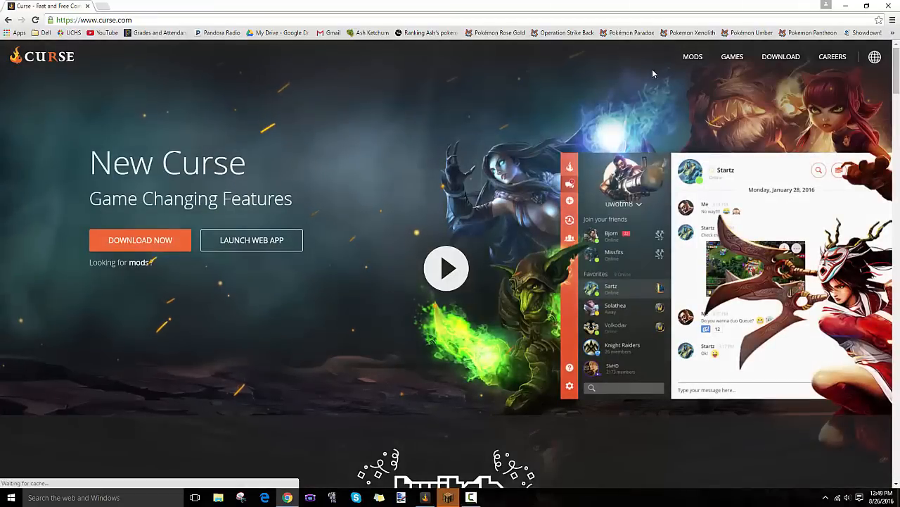
mouse_move(781, 56)
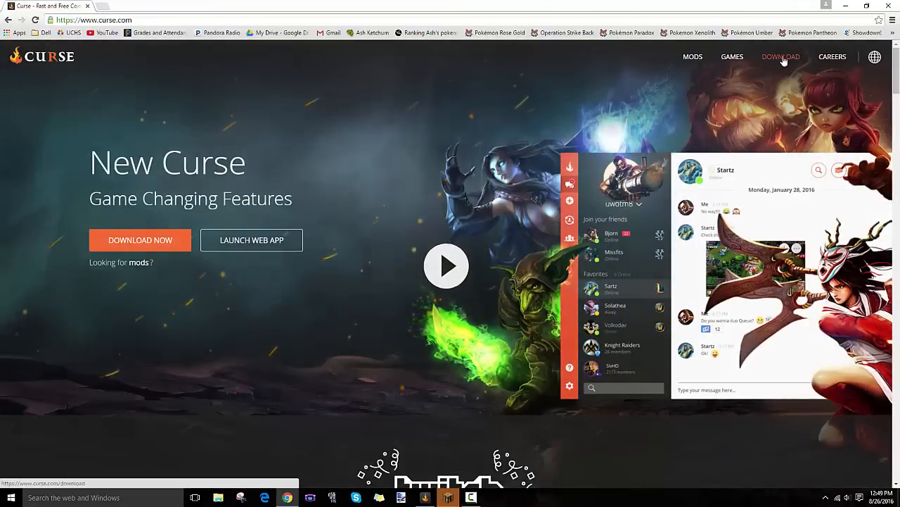
click(731, 56)
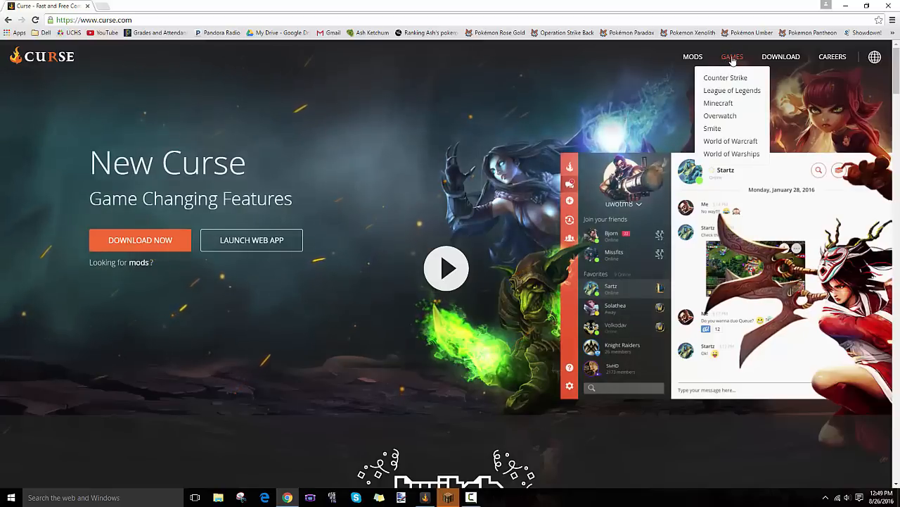
click(718, 102)
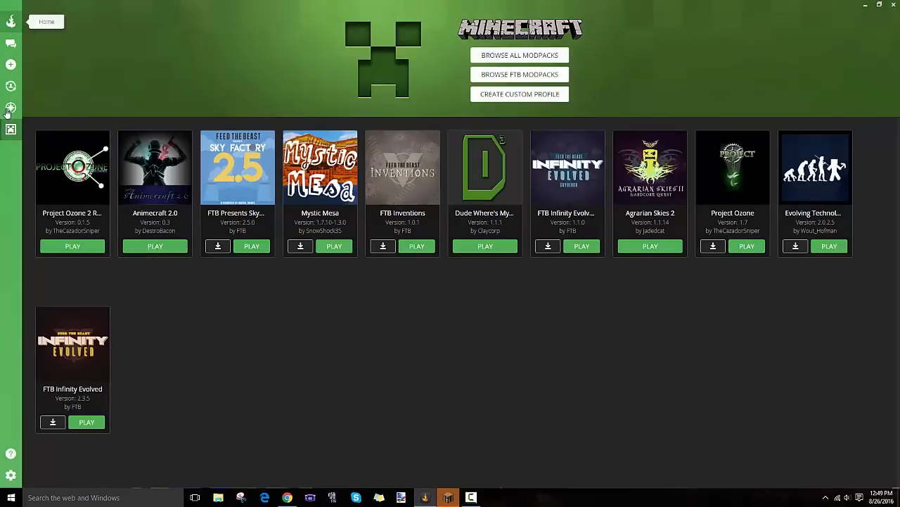
click(11, 129)
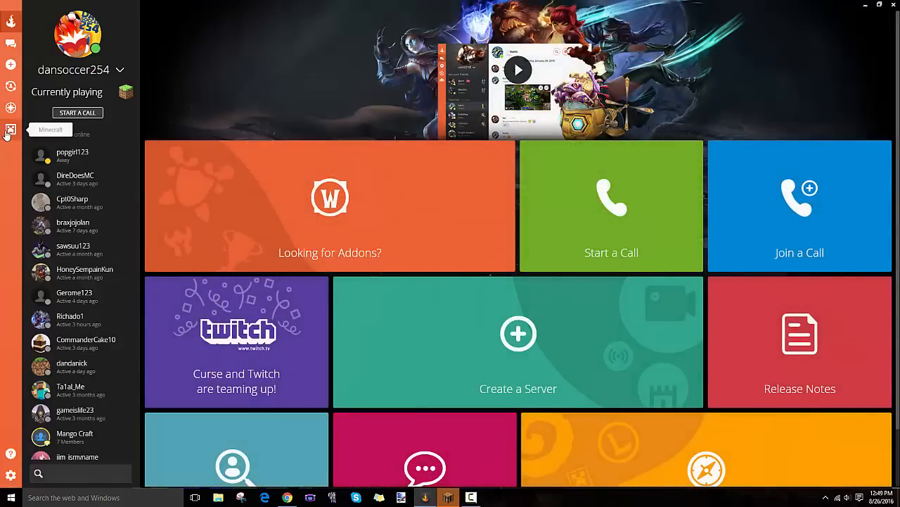
click(11, 130)
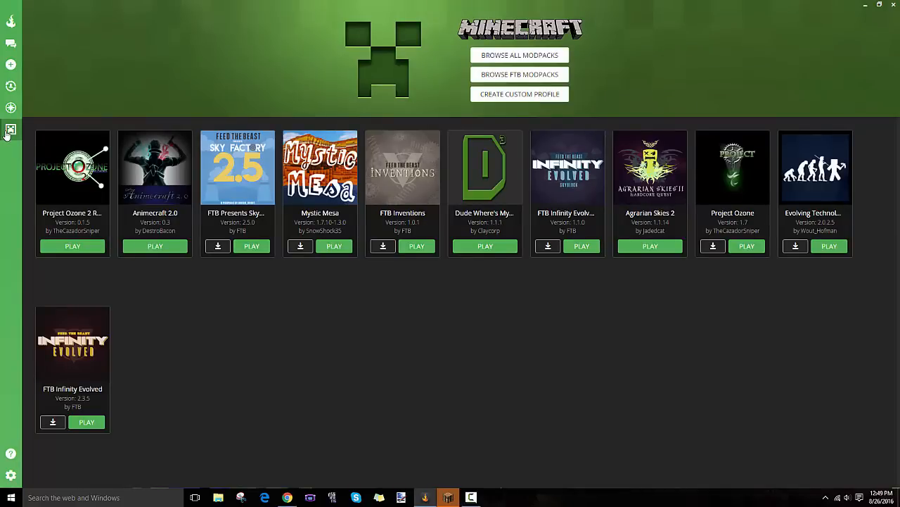
mouse_move(12, 107)
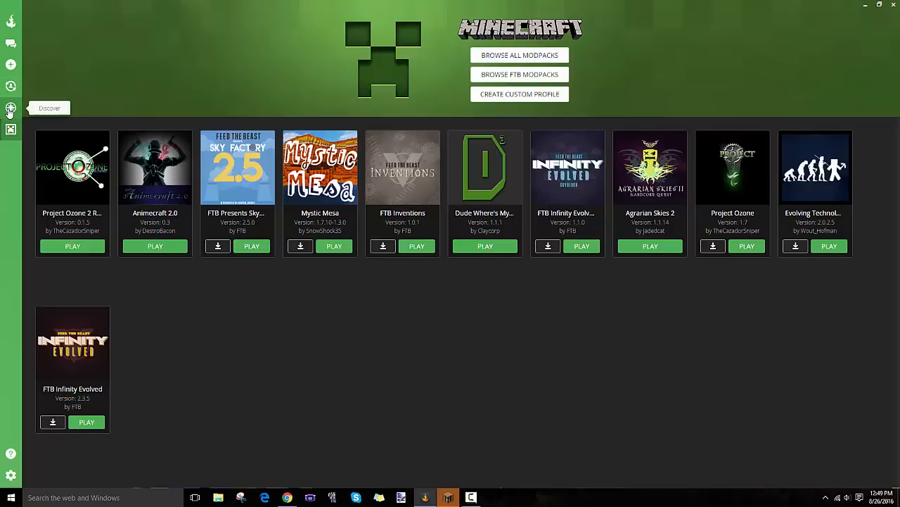
mouse_move(190, 349)
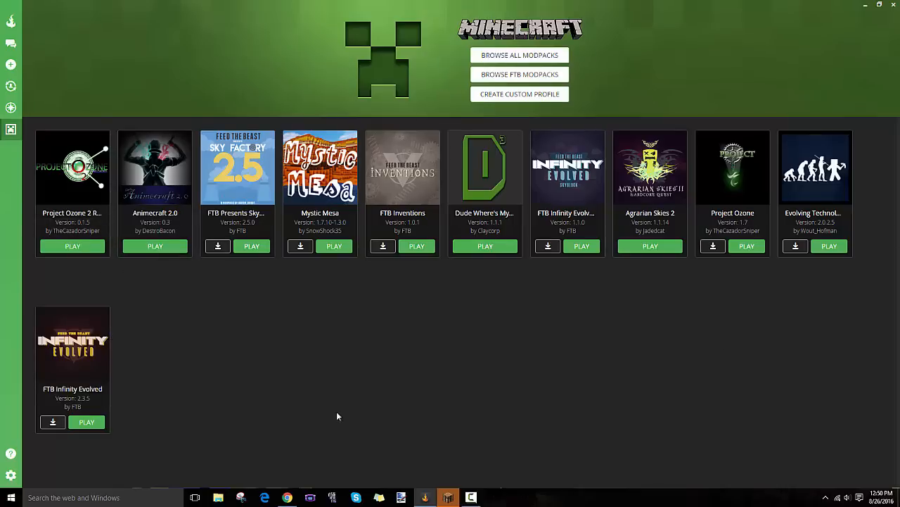
mouse_move(681, 276)
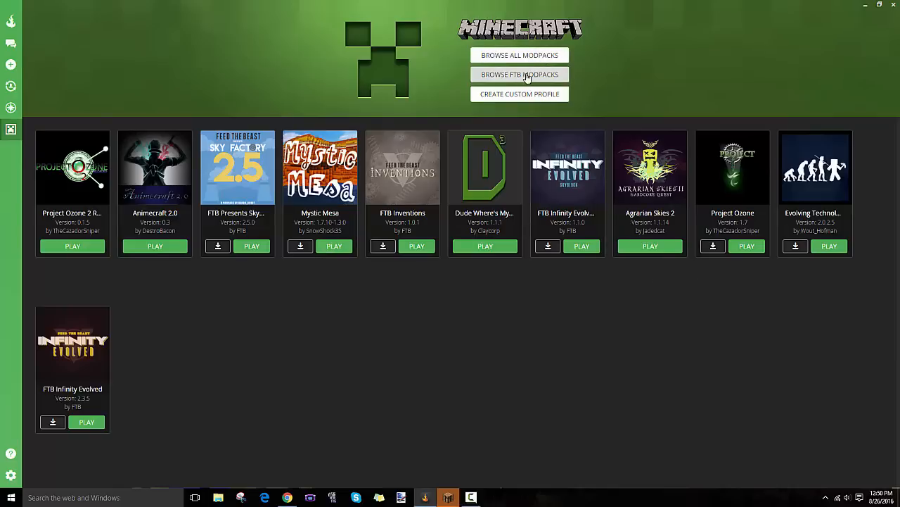
click(519, 73)
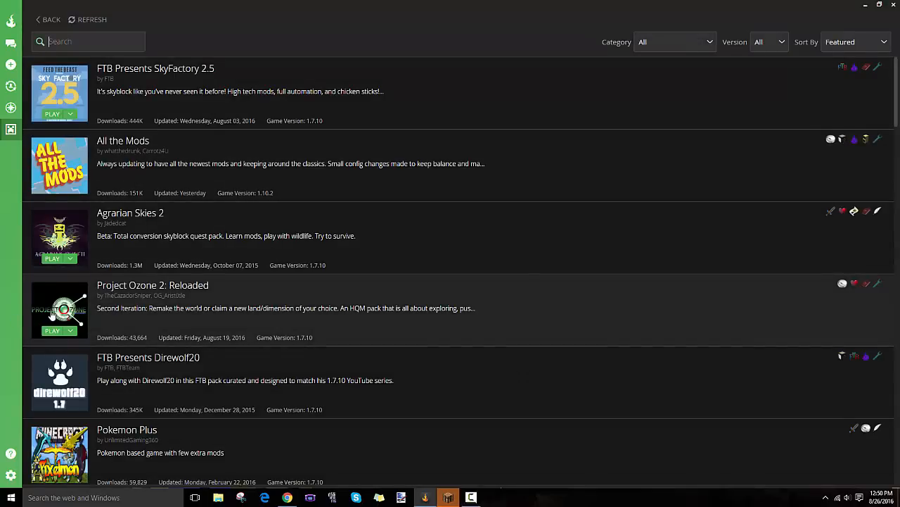
mouse_move(133, 289)
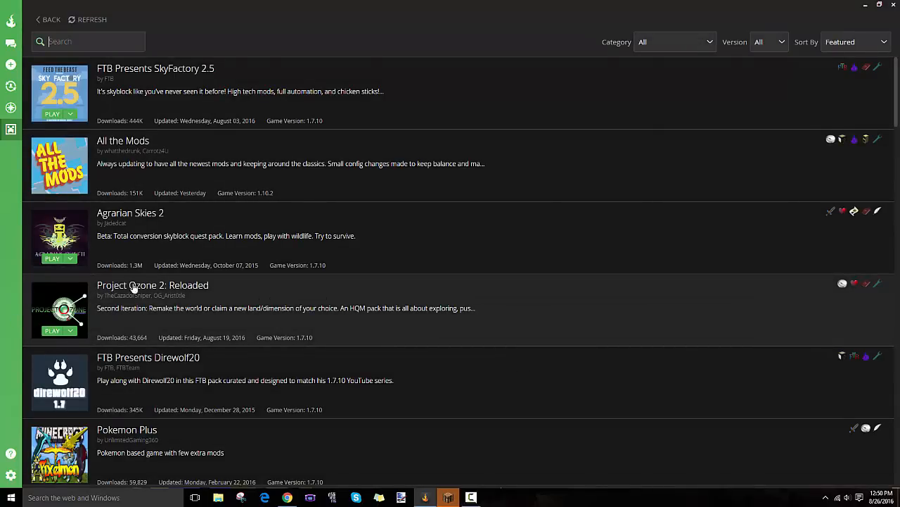
mouse_move(218, 297)
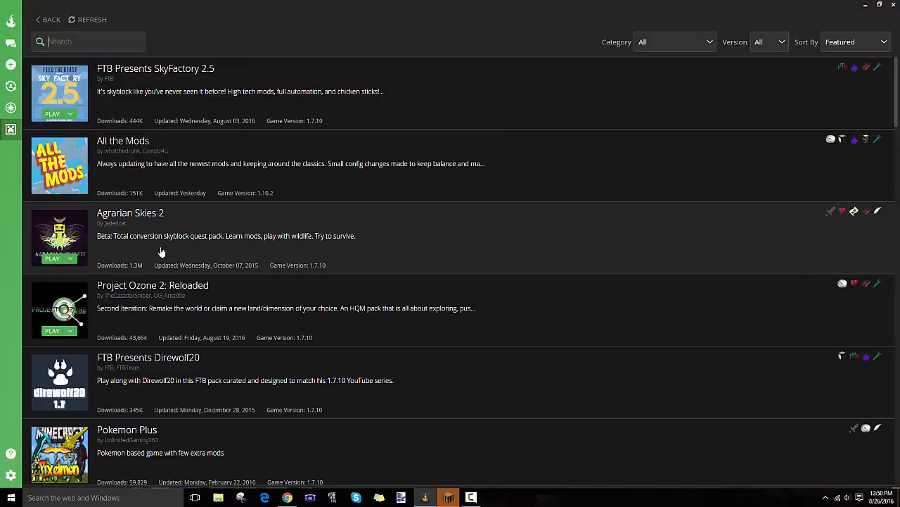
mouse_move(155, 294)
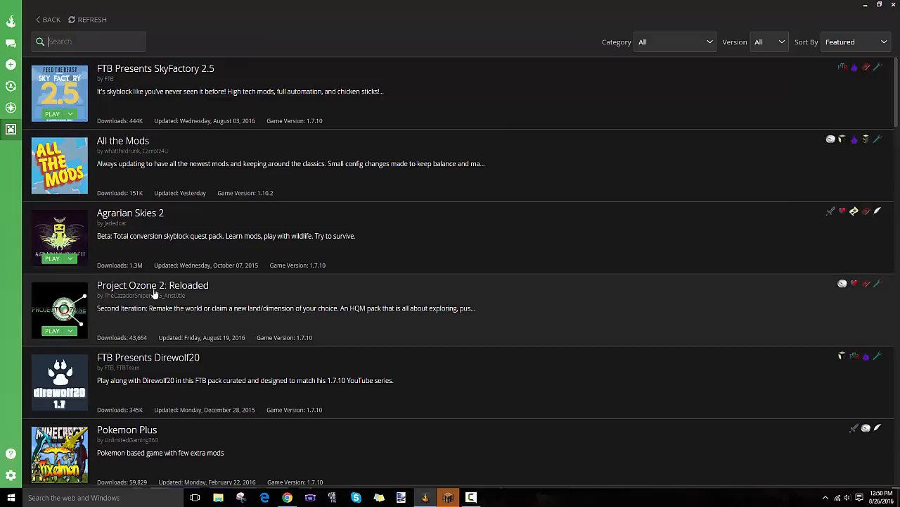
mouse_move(138, 312)
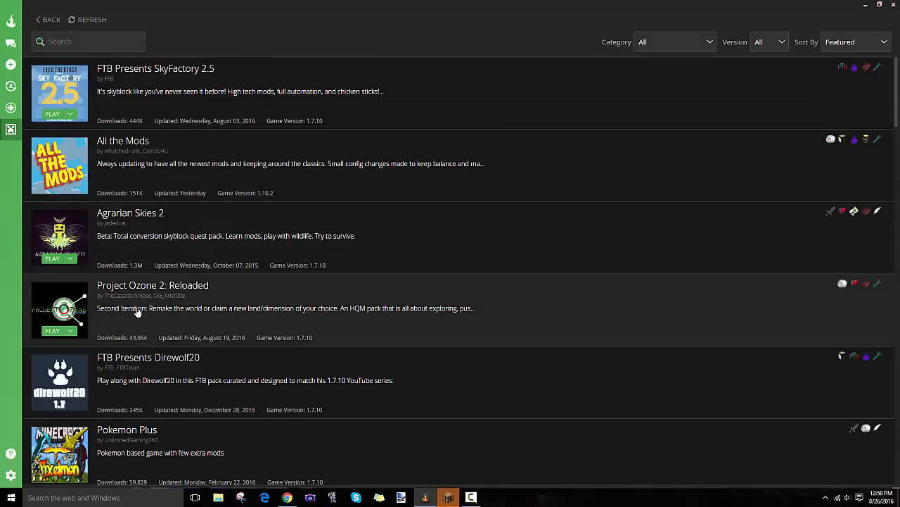
text(pro)
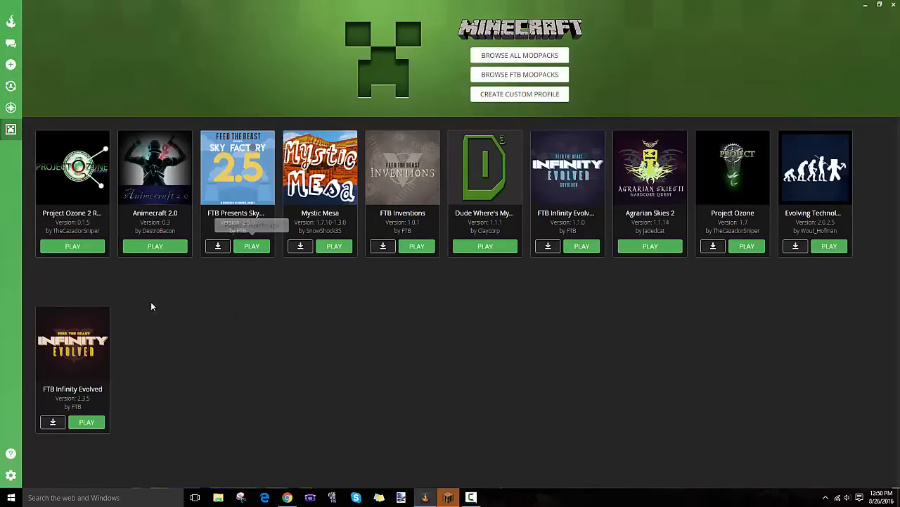
Launch Project Ozone 2 Reloaded and show its three saved singleplayer worlds
click(73, 245)
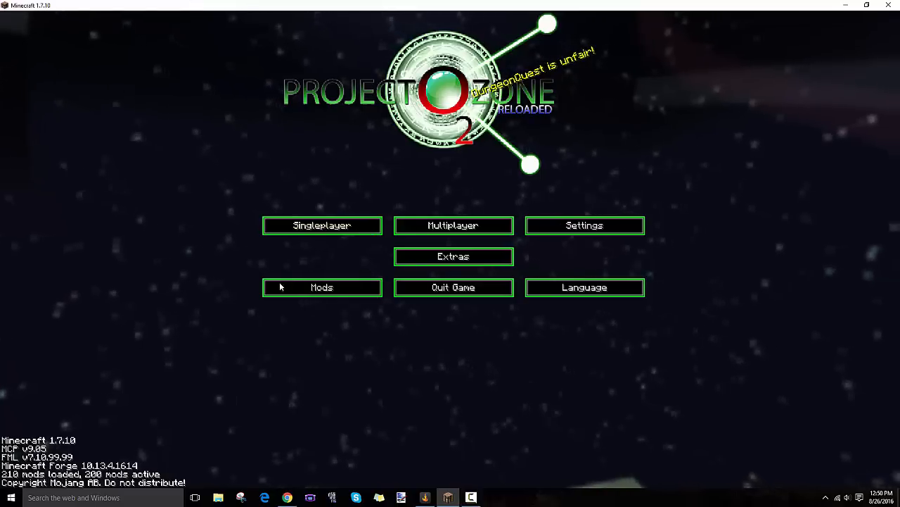
click(321, 225)
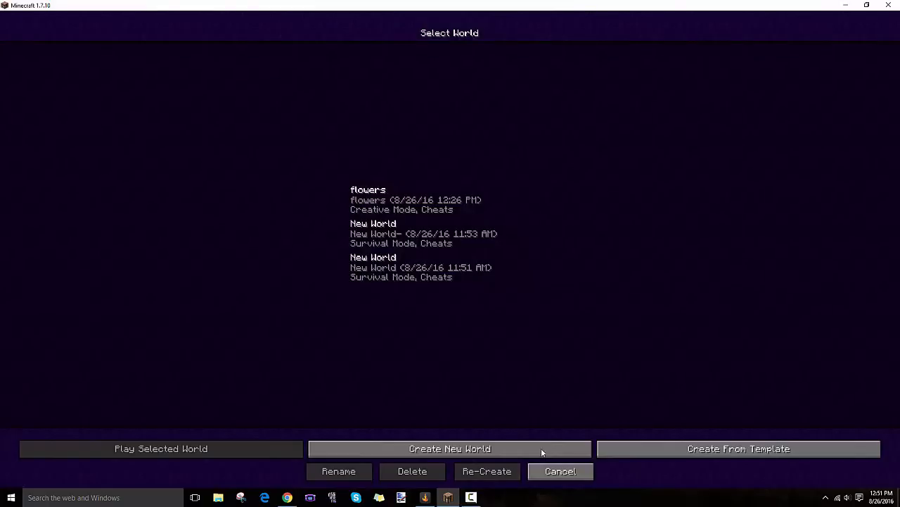
Reach the templated new-world screen with name 'New World' in Survival mode
click(737, 447)
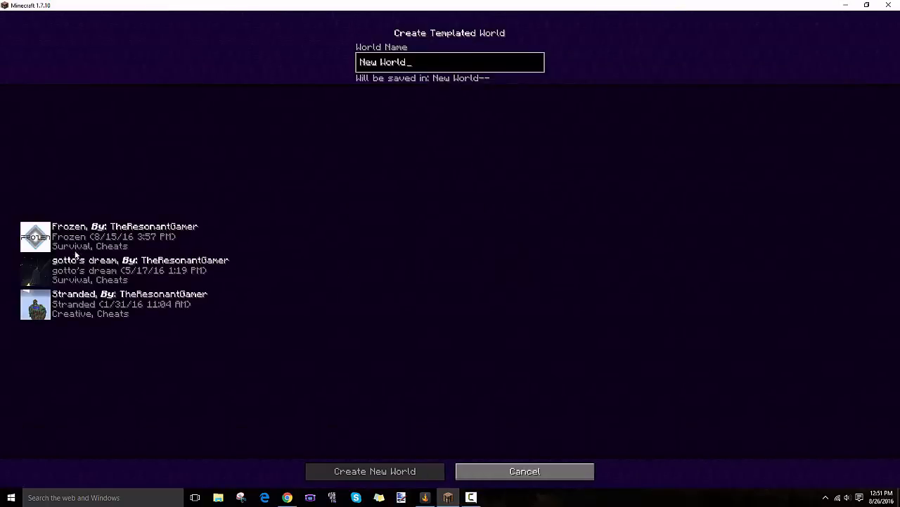
mouse_move(12, 273)
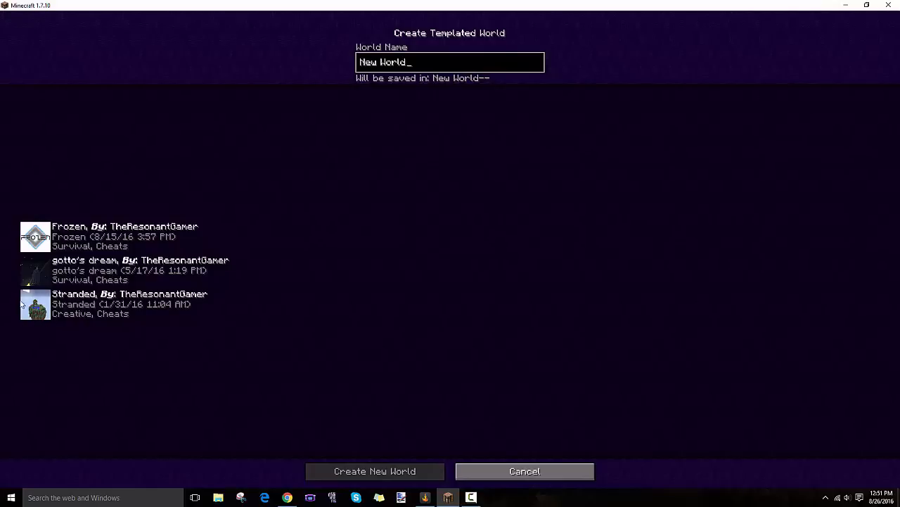
mouse_move(498, 457)
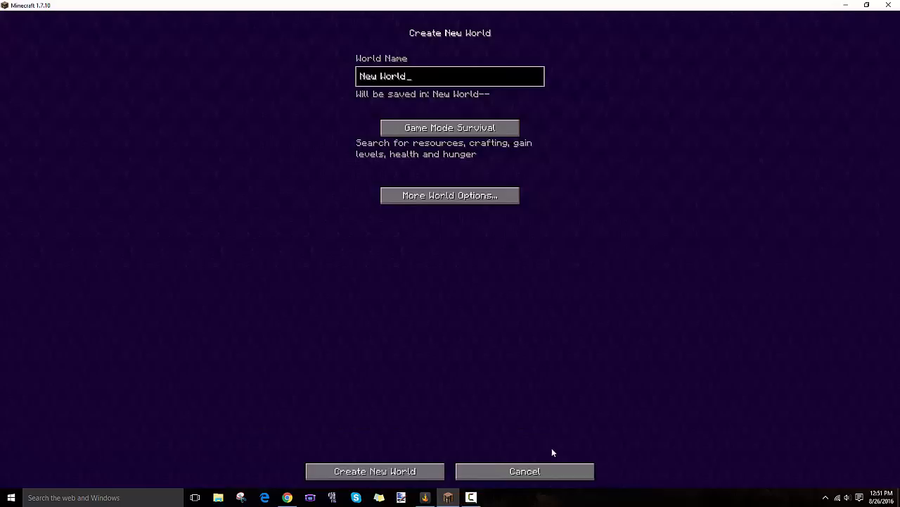
Try the Garden of Glass and Skylands world types, then abandon world creation back to the main menu
click(449, 194)
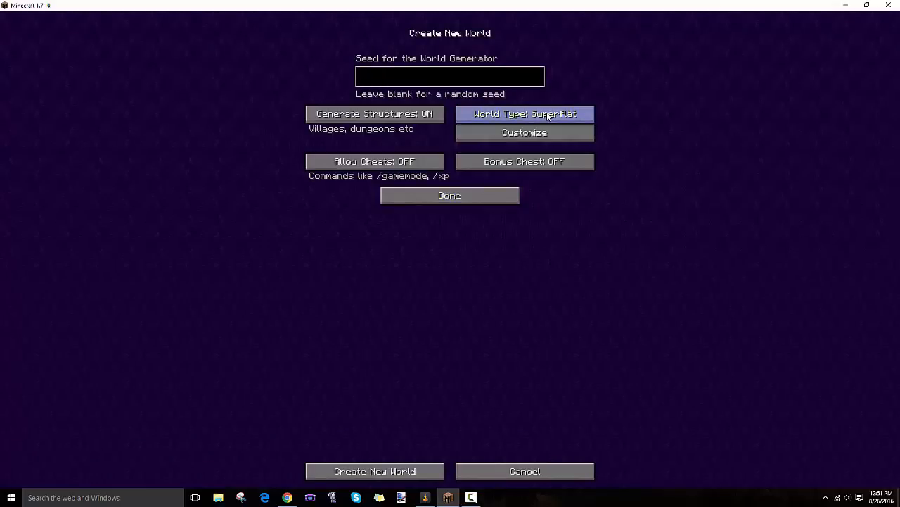
click(524, 113)
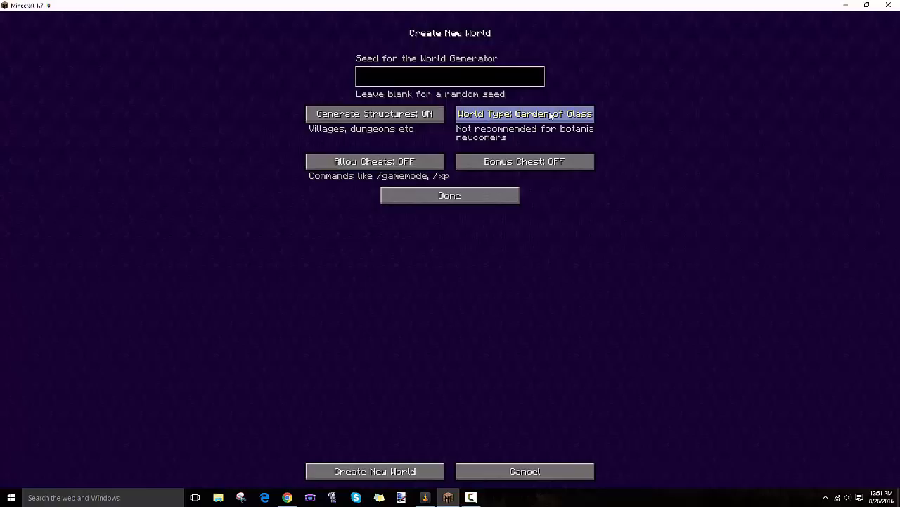
click(523, 112)
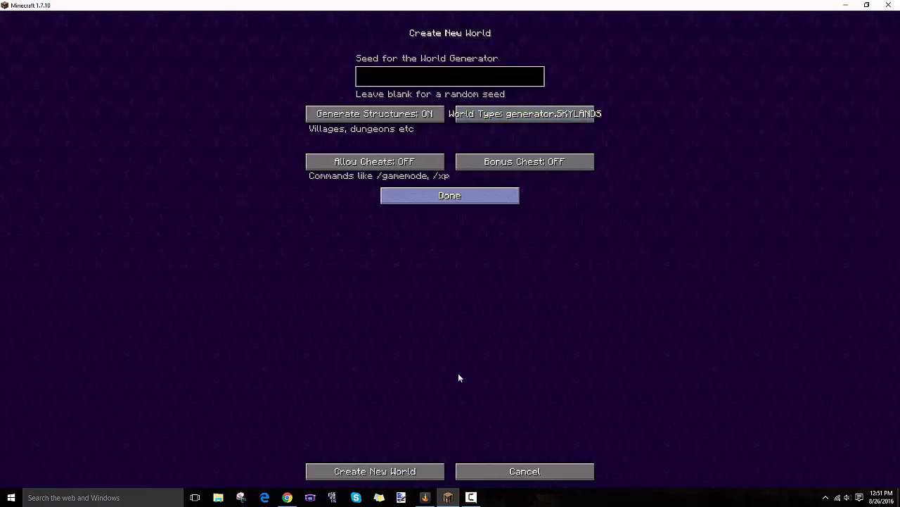
click(523, 470)
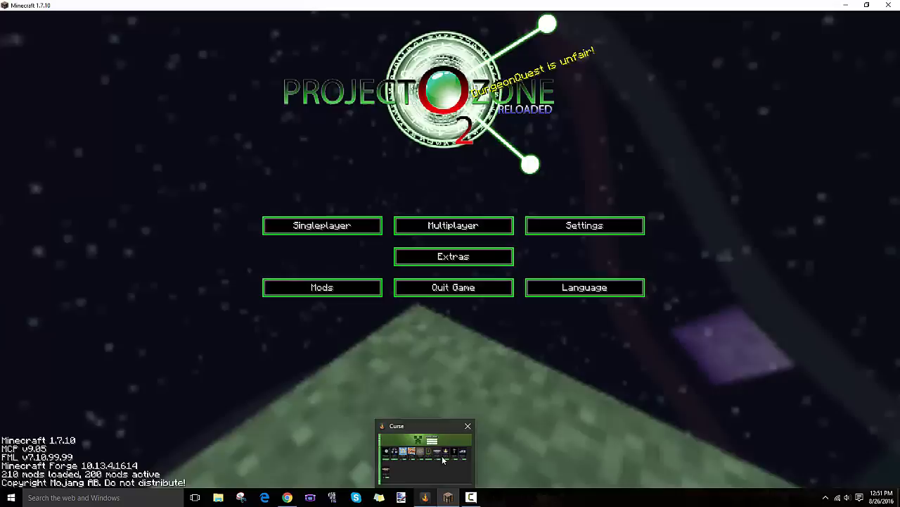
click(468, 425)
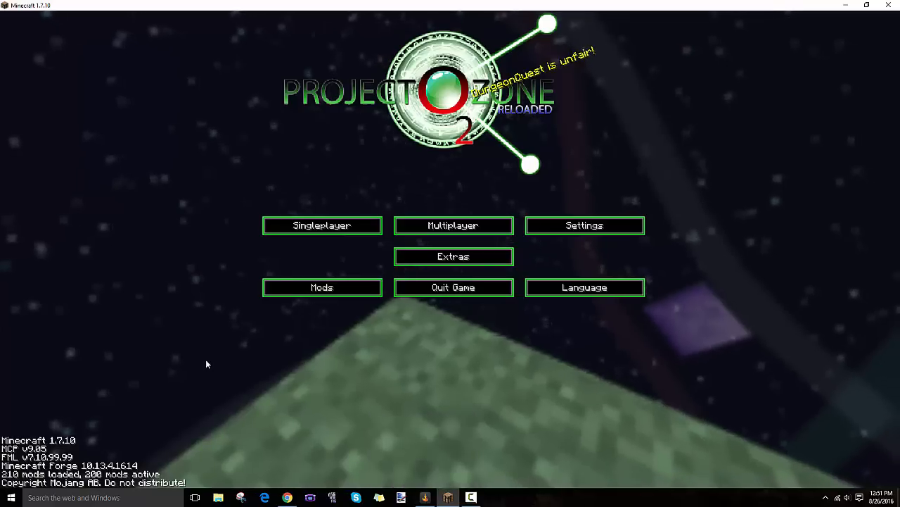